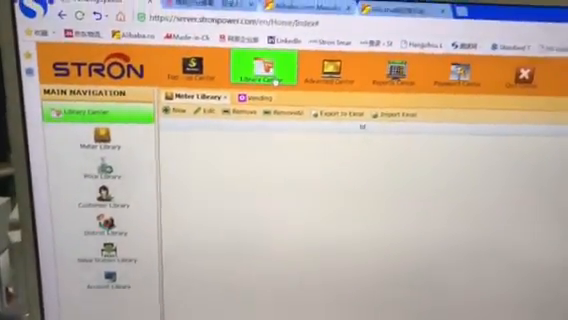
Open the Meter Library from Library Center to start a new meter record.
click(168, 100)
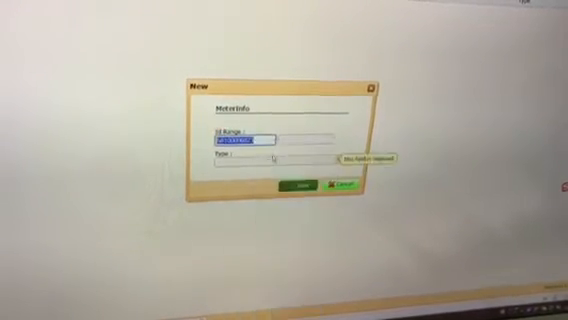
right_click(245, 146)
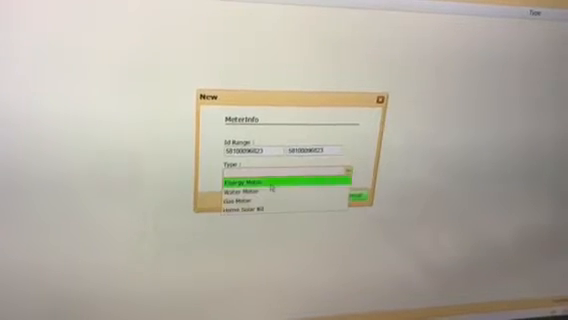
click(283, 181)
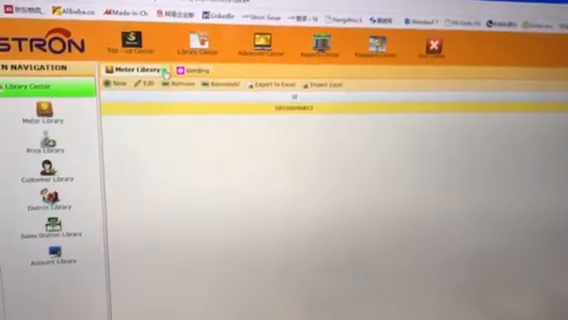
Open Customer Library from the left navigation after adding the meter and price.
click(50, 150)
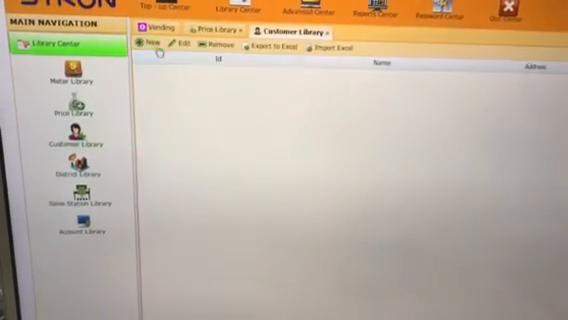
Create customer CTS-00001 named Julia with phone 1234567.
click(151, 47)
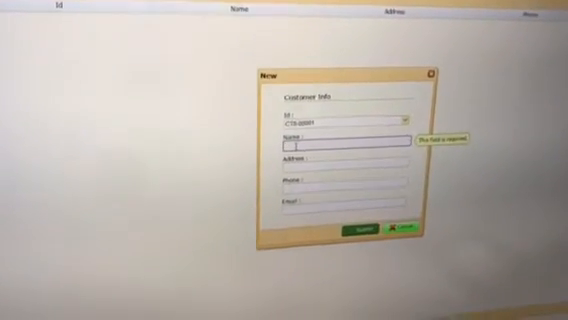
text(Julia)
click(345, 164)
text(China)
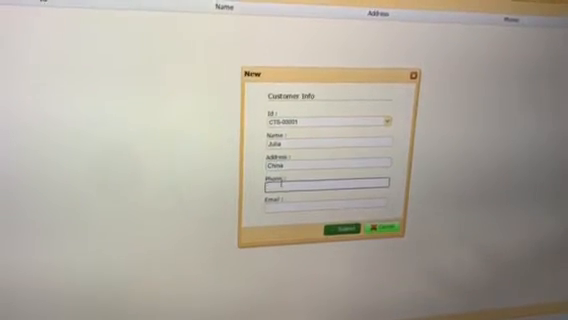
text(1234567)
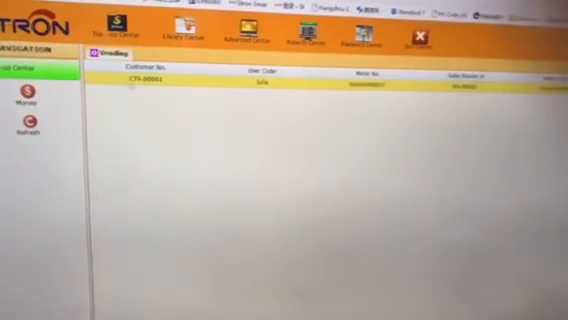
Select Julia's meter and enter a 100 USD amount in the vending confirmation.
click(23, 98)
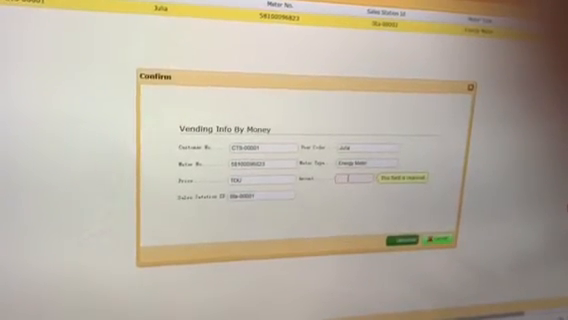
text(100)
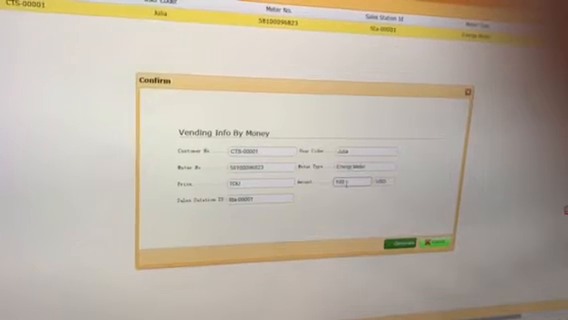